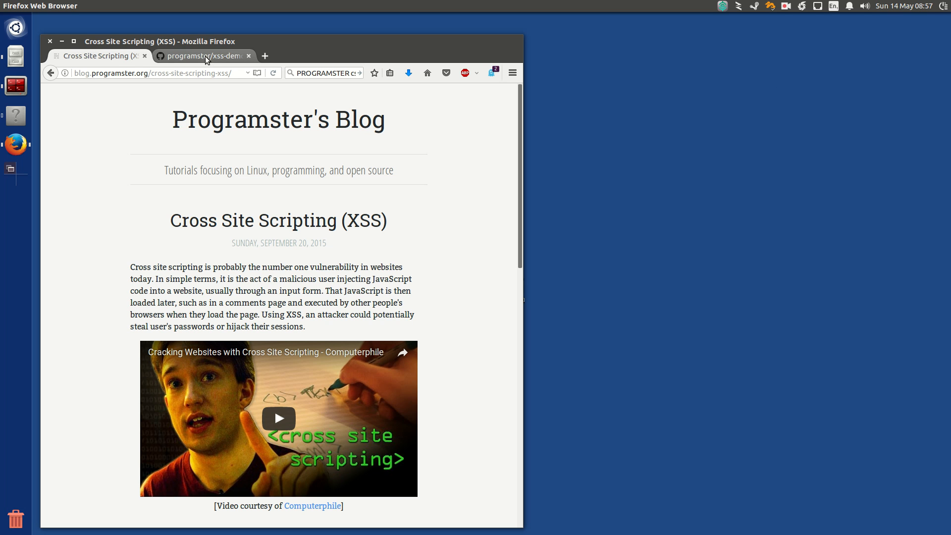
# Step: Switch from the XSS blog post to the programster/xss-demo-site repository page
pyautogui.scroll(-3)
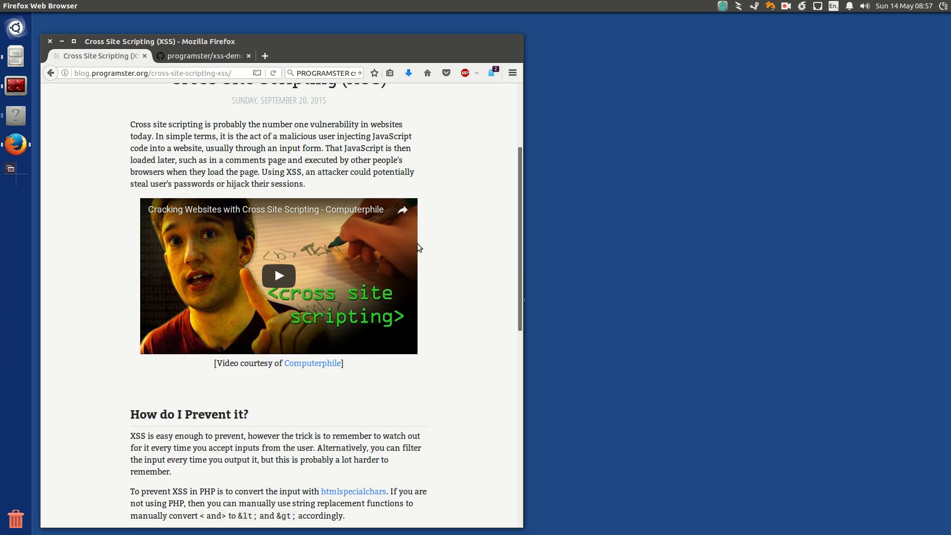
pyautogui.click(203, 55)
pyautogui.write('cd Desktop')
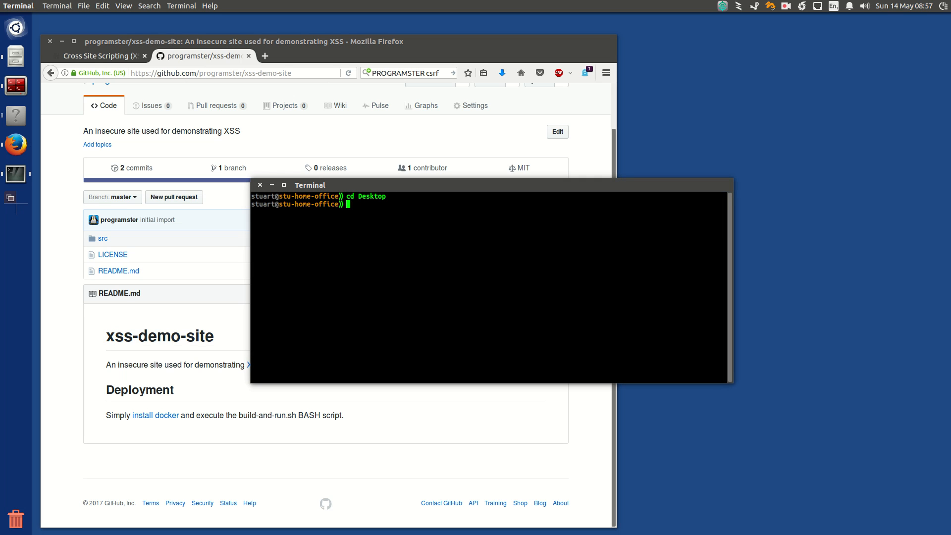
# Step: Paste the copied repository URL after git clone to clone xss-demo-site
pyautogui.rightClick(446, 294)
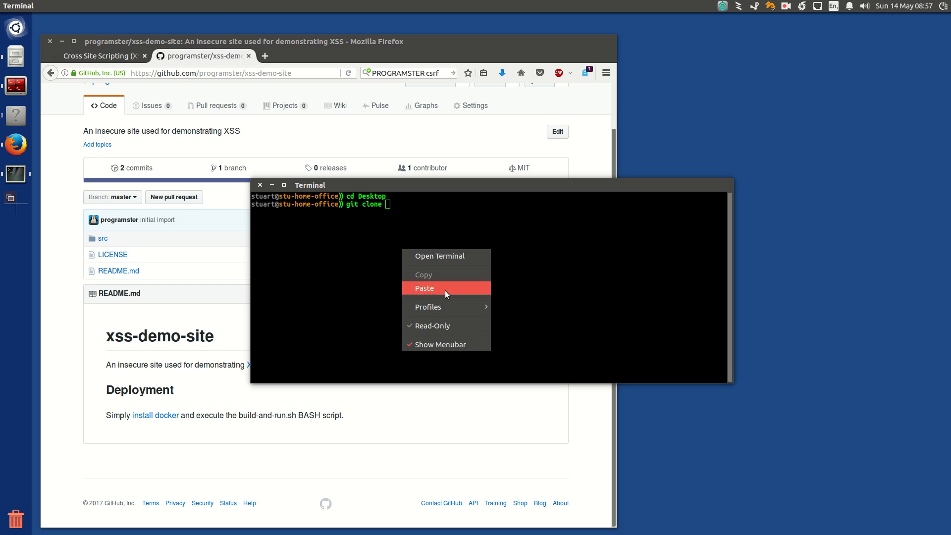
pyautogui.click(424, 287)
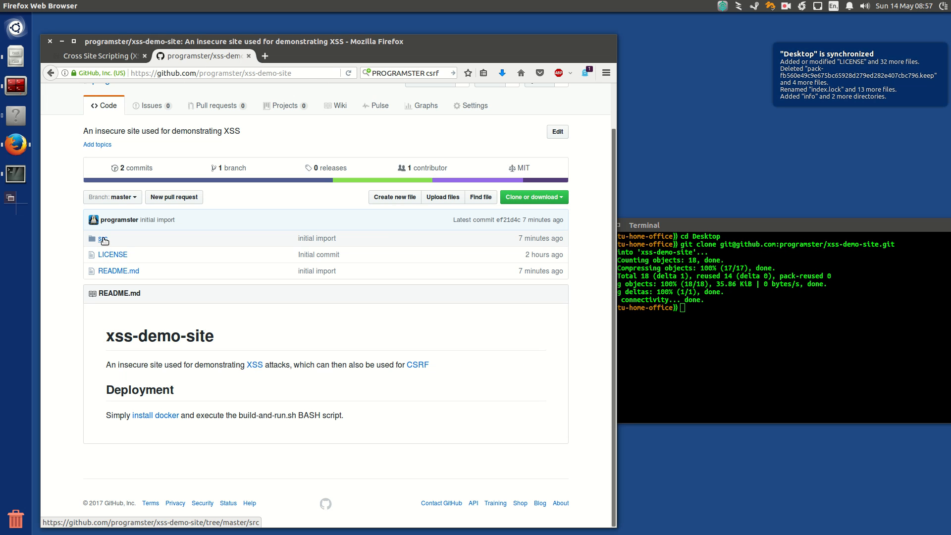
# Step: Navigate src / public_html and view the index.php source on GitHub
pyautogui.click(104, 238)
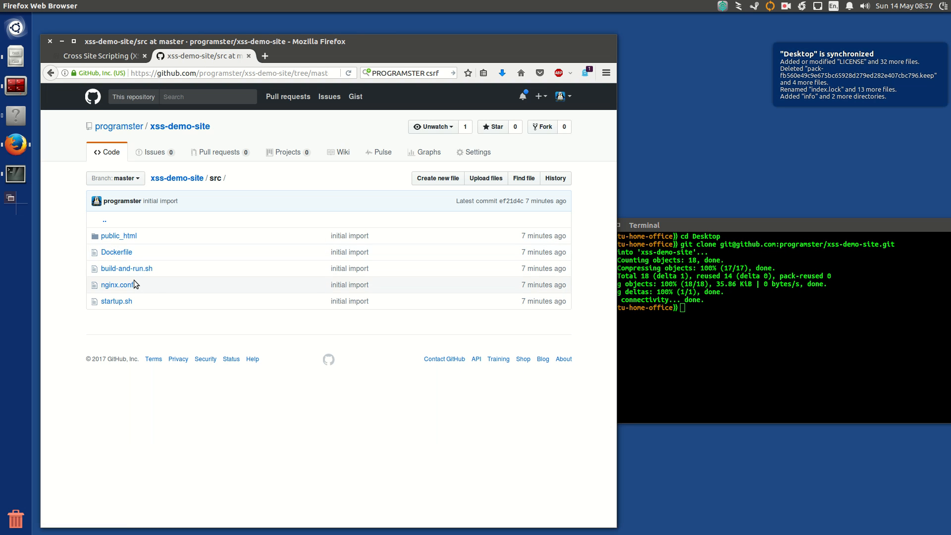
pyautogui.moveTo(126, 269)
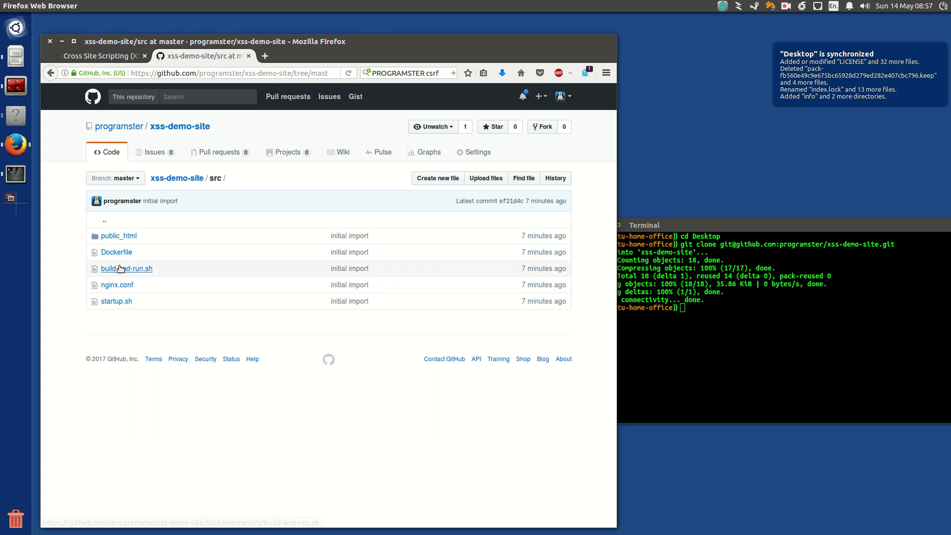
pyautogui.click(119, 236)
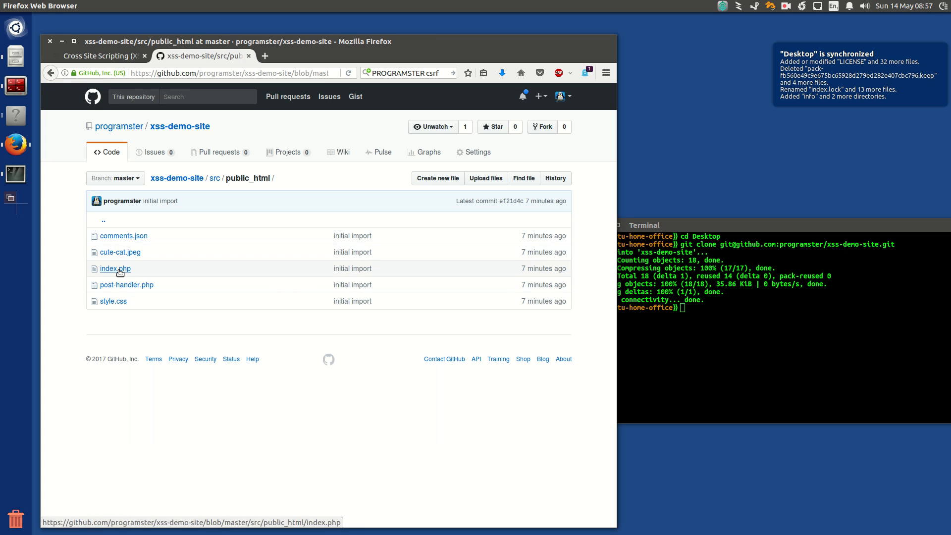
pyautogui.click(114, 269)
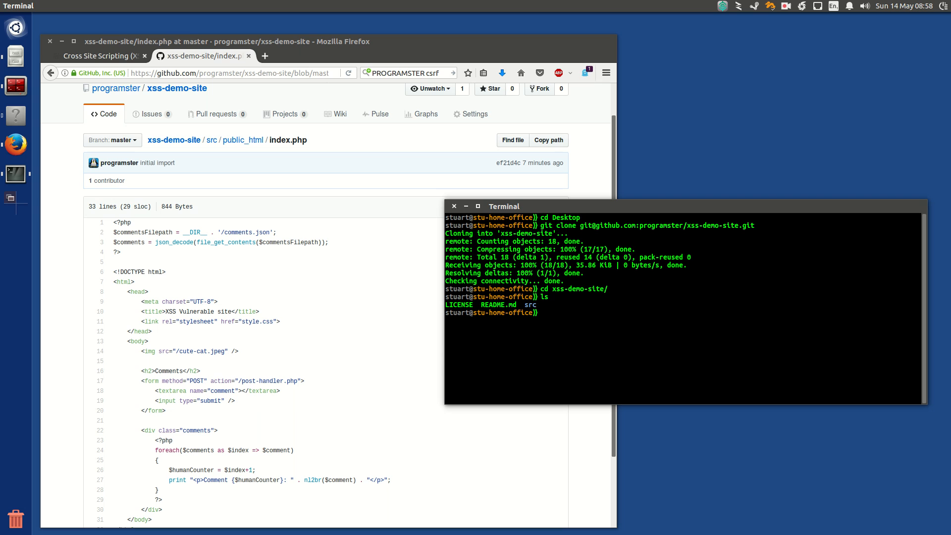
# Step: Enter src, check docker --version, run build-and-run.sh and start loading localhost
pyautogui.write('cd src/')
pyautogui.write('ls')
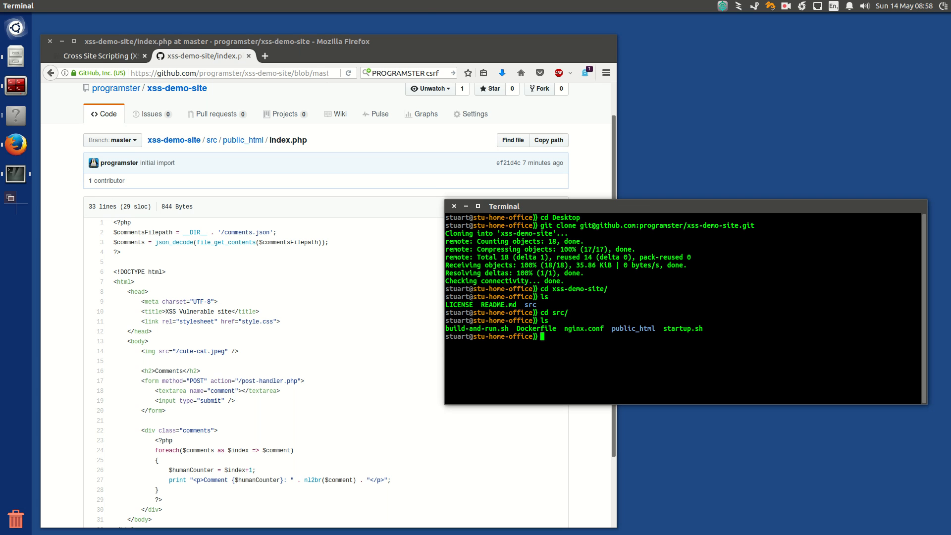
pyautogui.write('docker')
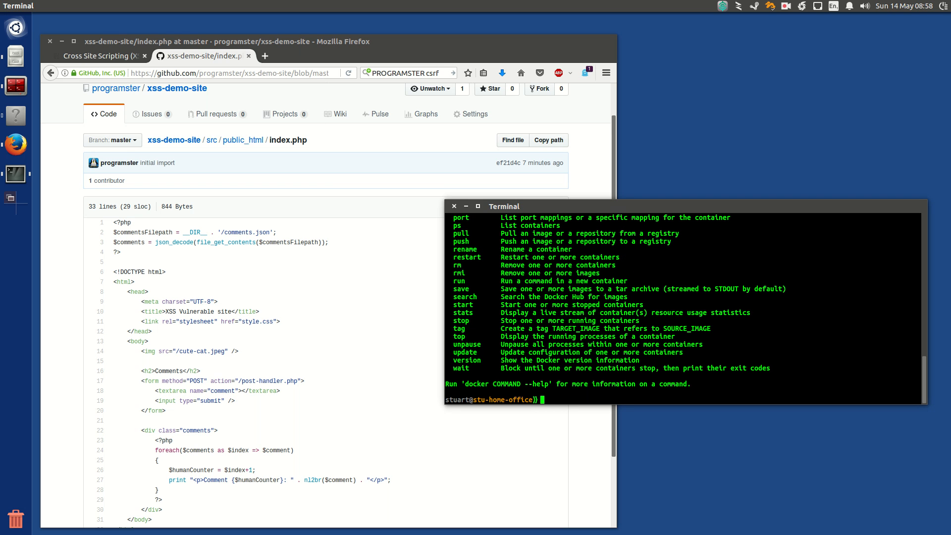
pyautogui.write('docker --version')
pyautogui.write('bash build-and-run.sh')
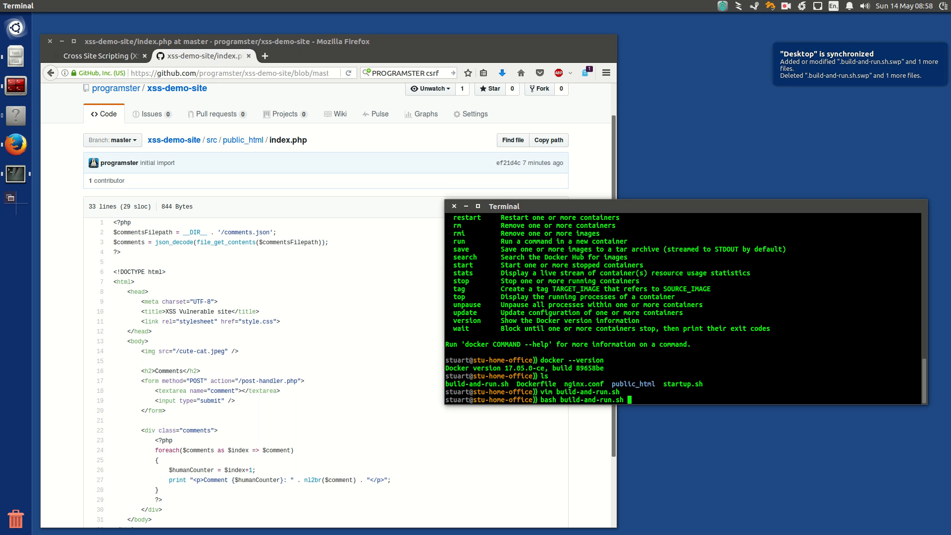
pyautogui.press('Return')
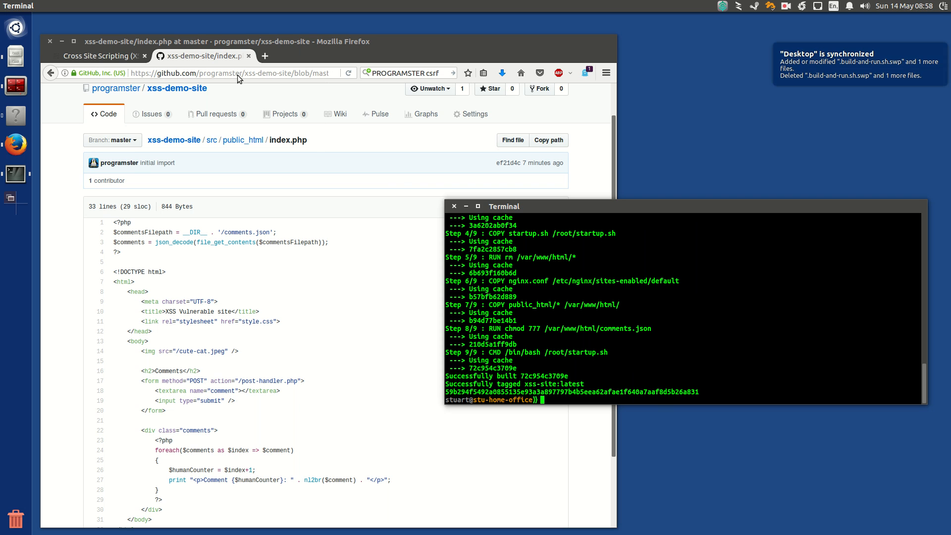
pyautogui.write('loclah')
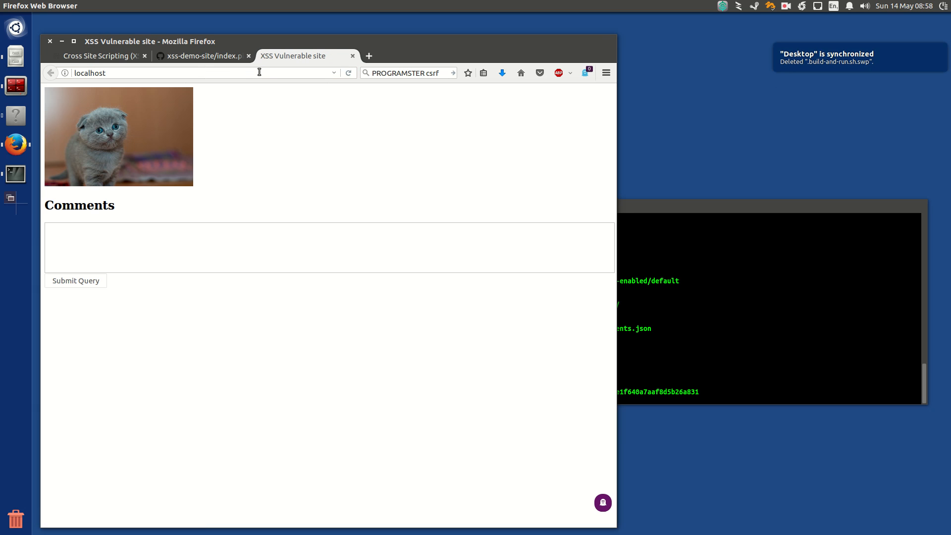
# Step: Load 127.0.0.1 and post the comment 'hello thats super cute'
pyautogui.write('127.0.0.1/')
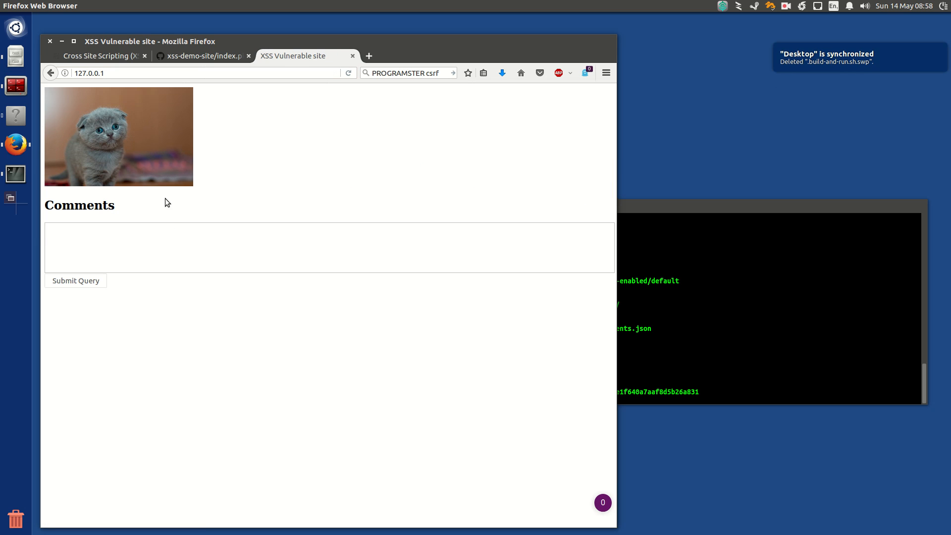
pyautogui.write('hel')
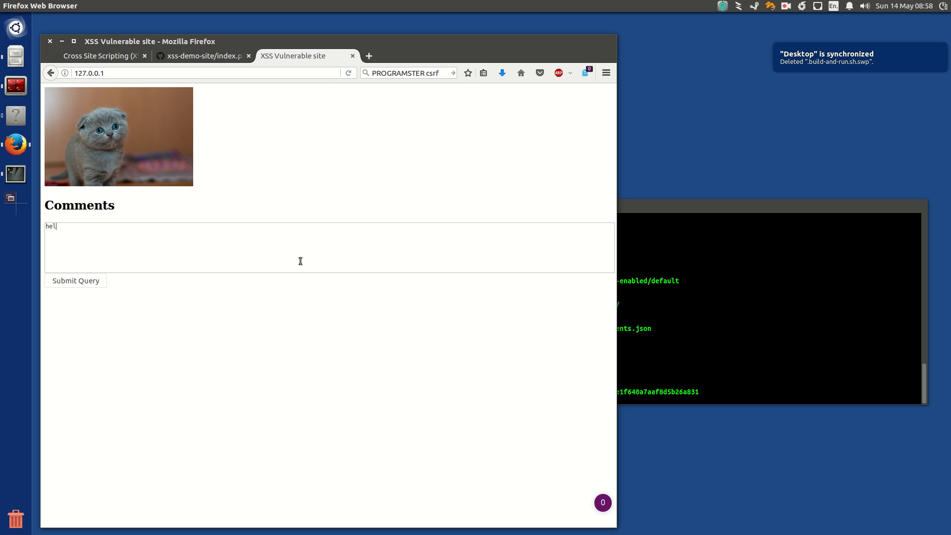
pyautogui.write('lo thats supe')
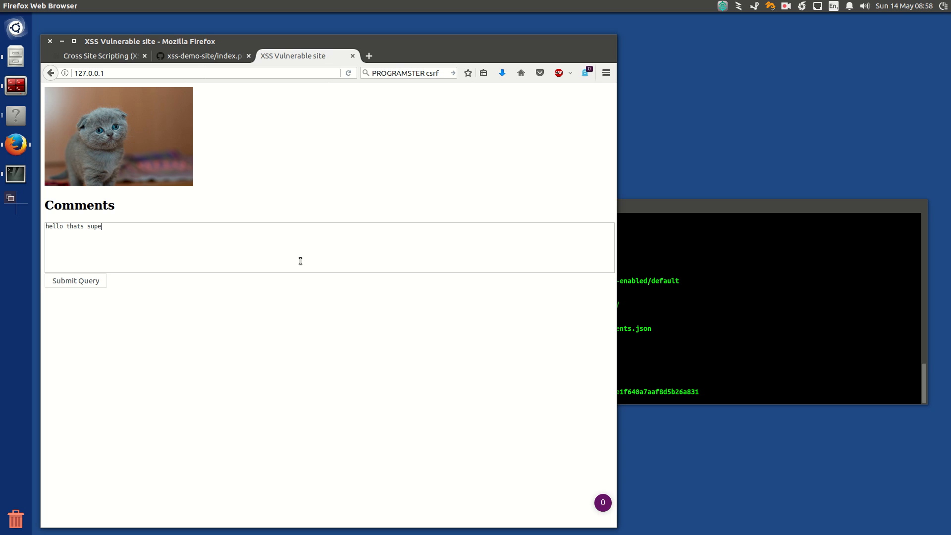
pyautogui.write('r cute awesome!')
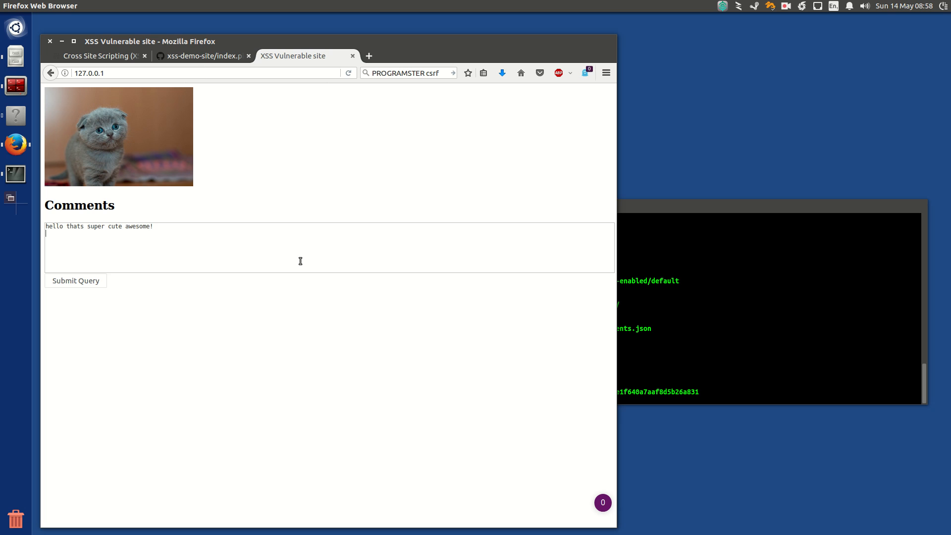
pyautogui.click(75, 280)
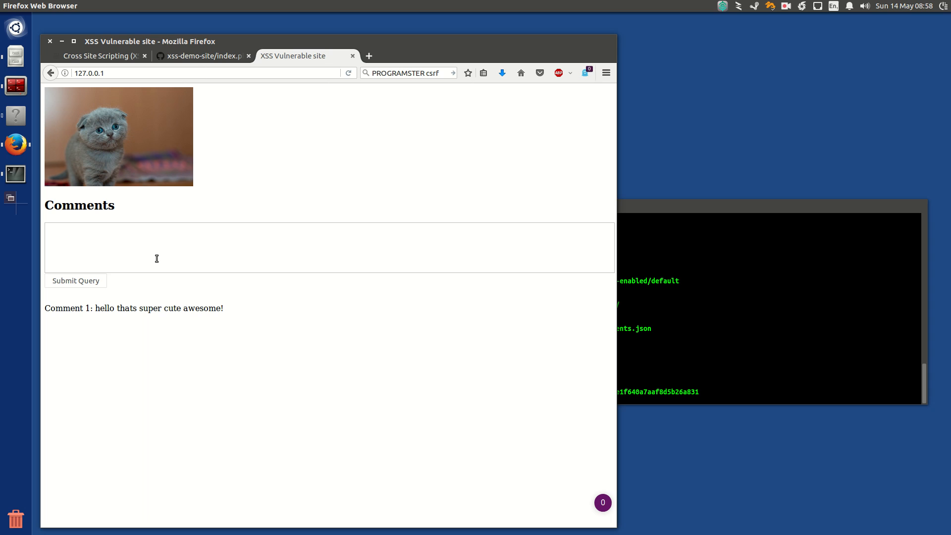
# Step: Post a second, multiline comment
pyautogui.write('this')
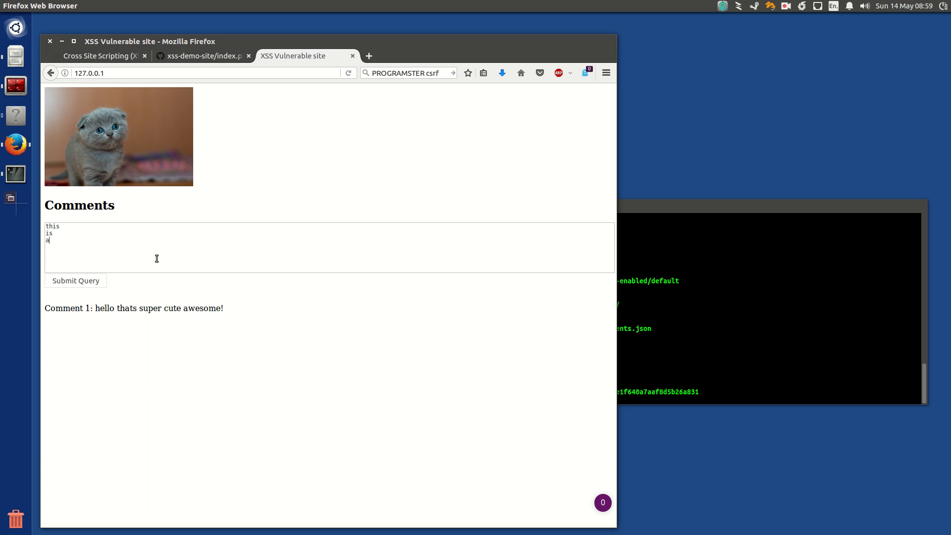
pyautogui.write('multiline')
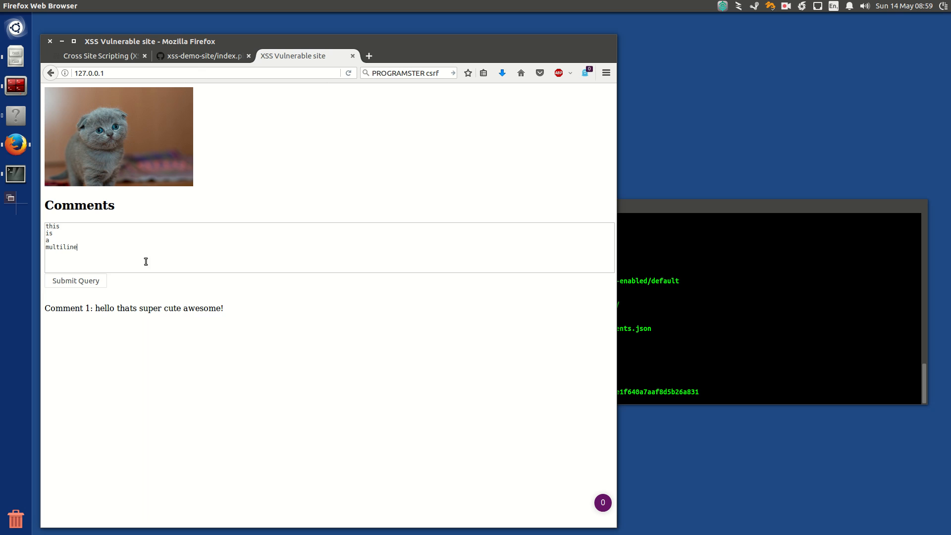
pyautogui.click(75, 280)
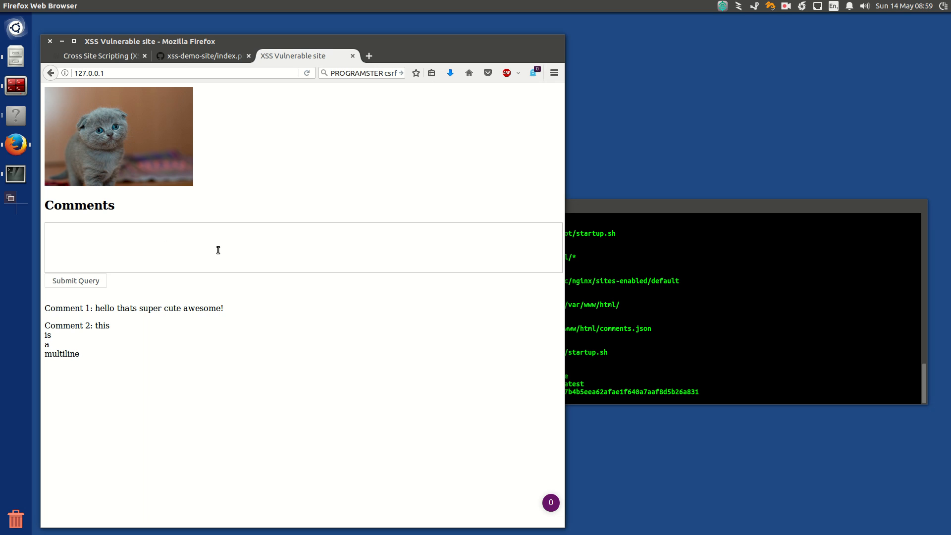
pyautogui.moveTo(215, 250)
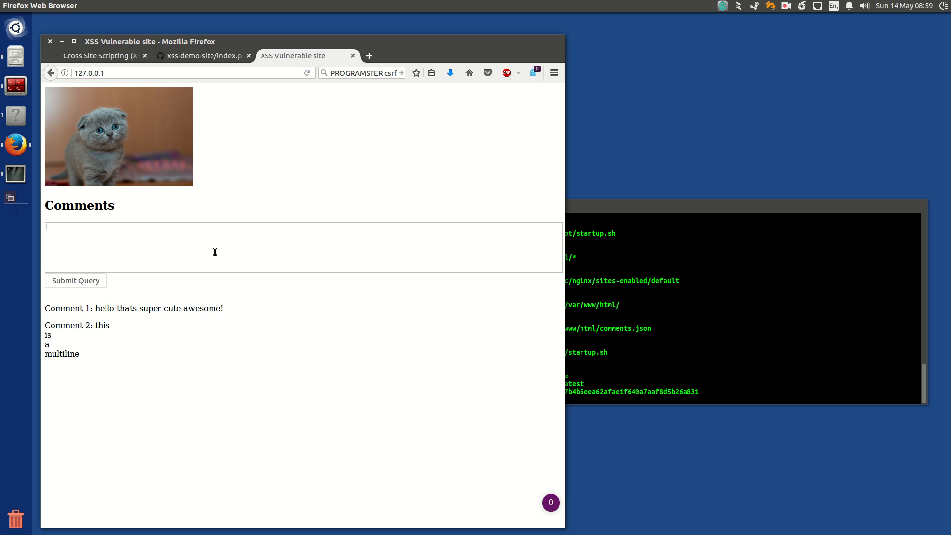
pyautogui.moveTo(224, 249)
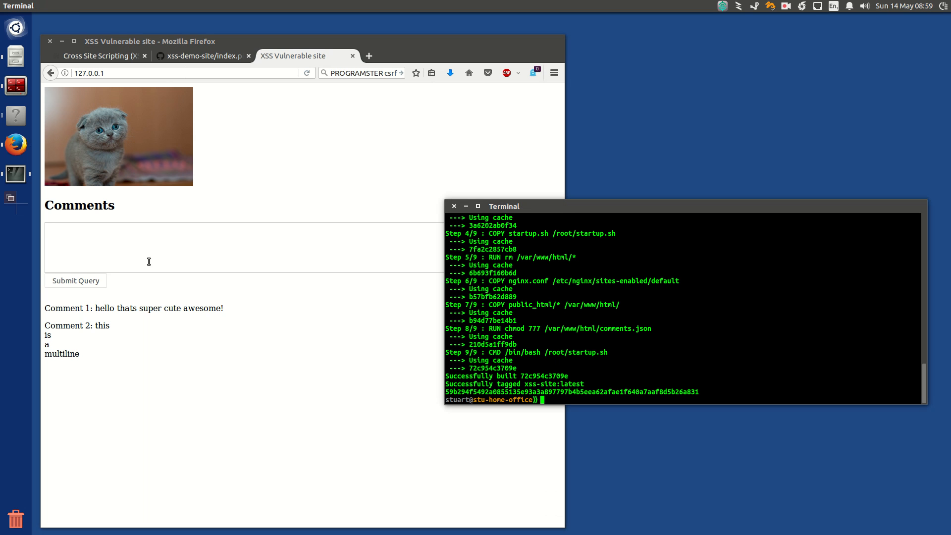
# Step: Enter <script>alert("hello world");</script>yeah thats super cute! as the comment text
pyautogui.write('<script>')
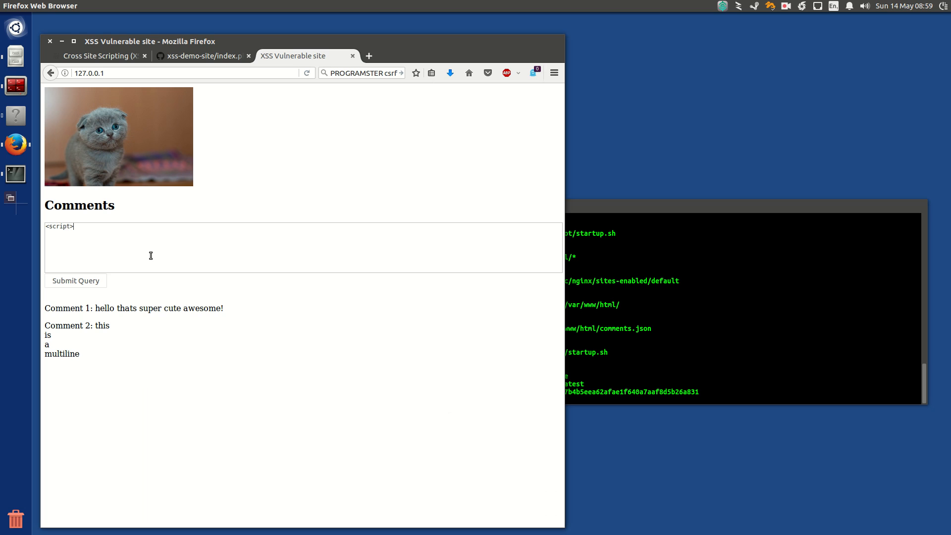
pyautogui.write('alert')
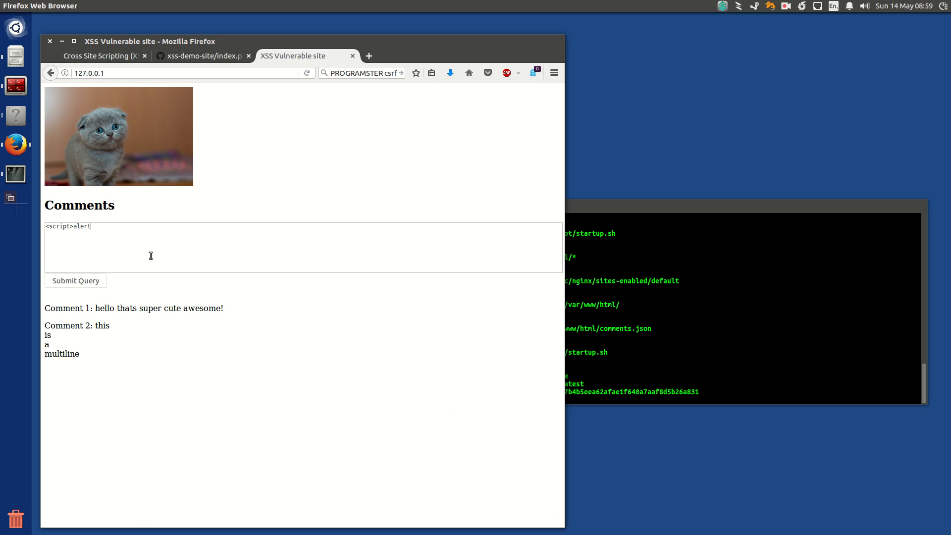
pyautogui.write('("h')
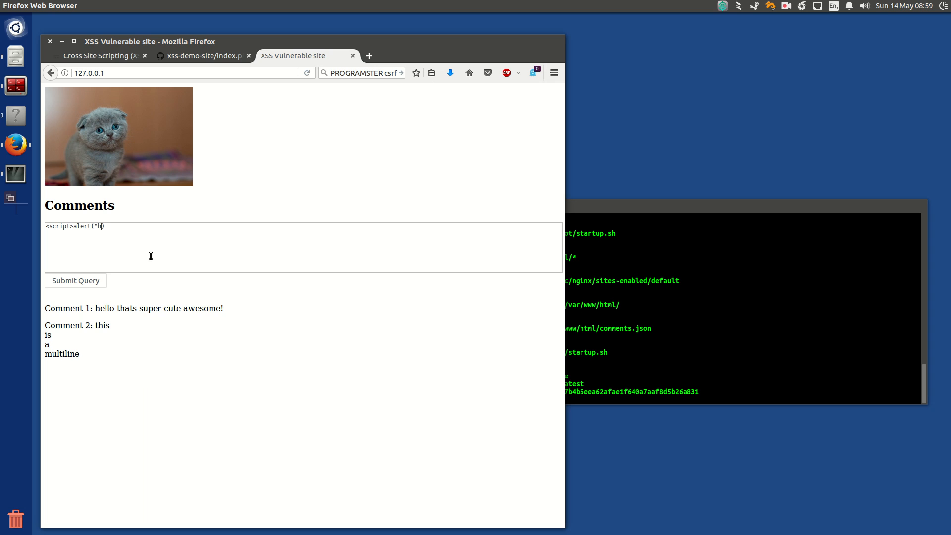
pyautogui.write('ello wo')
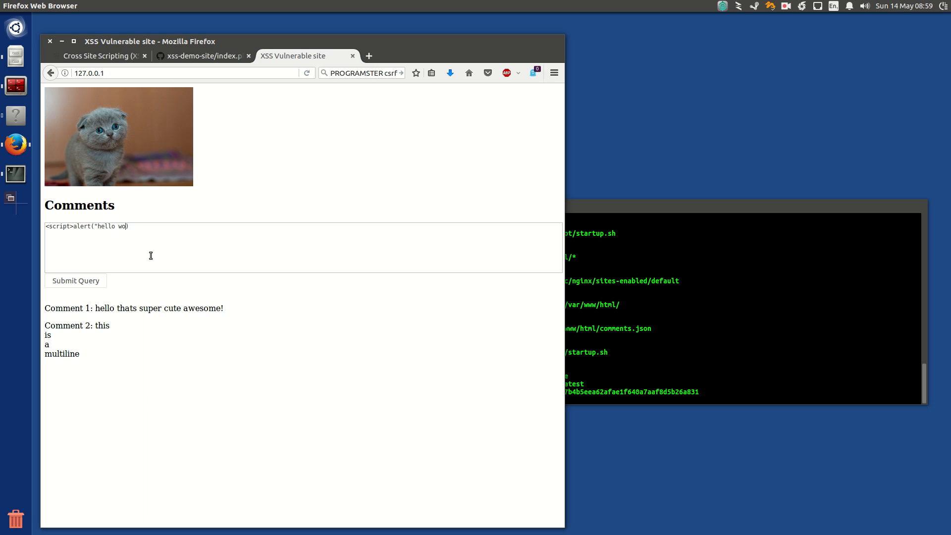
pyautogui.write('rld");')
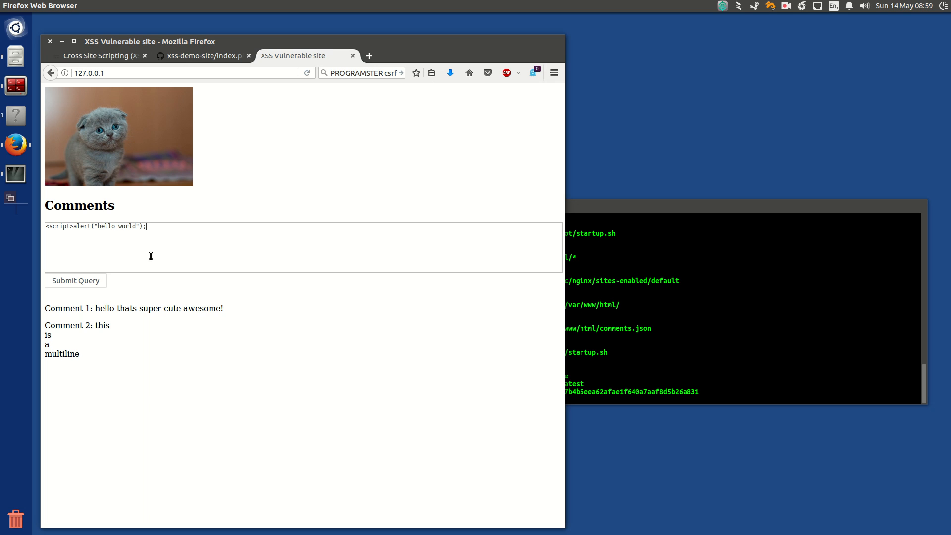
pyautogui.write('</scri')
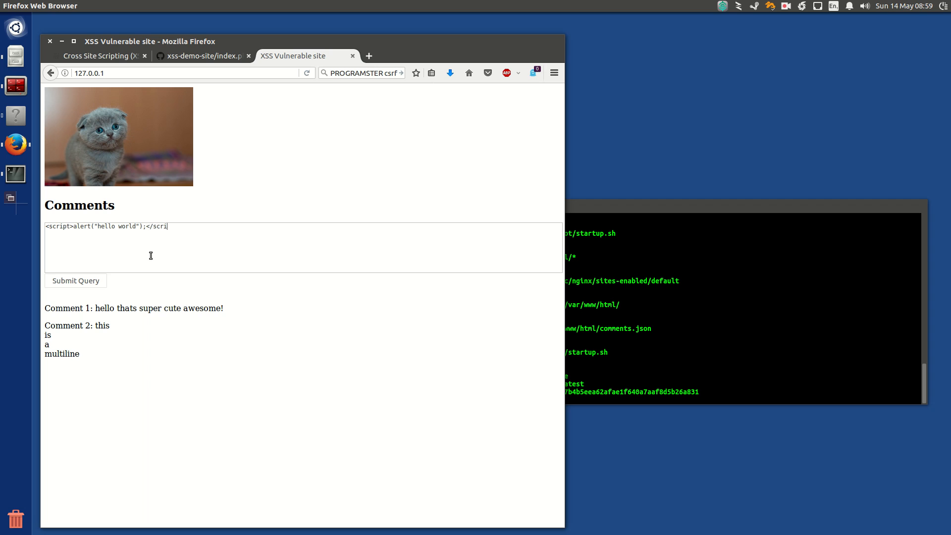
pyautogui.write('pt>')
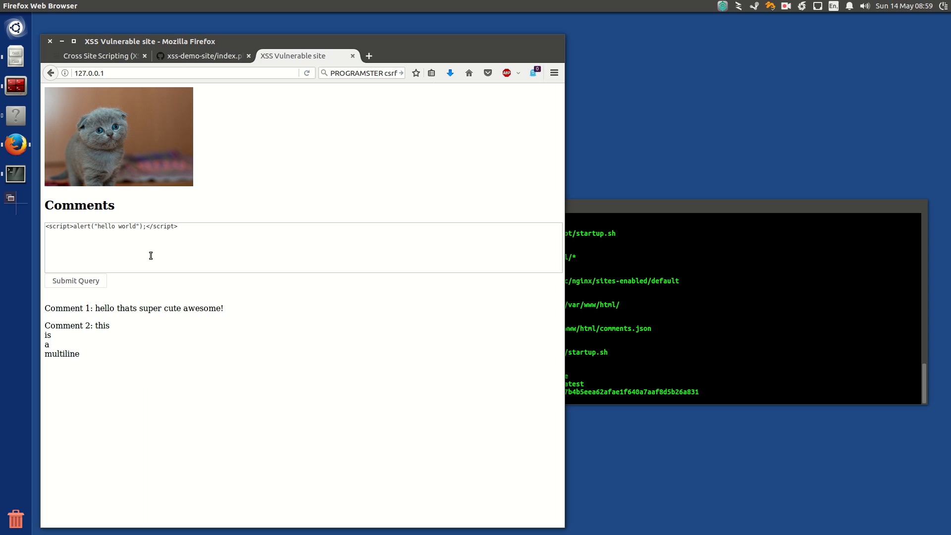
pyautogui.write('yea')
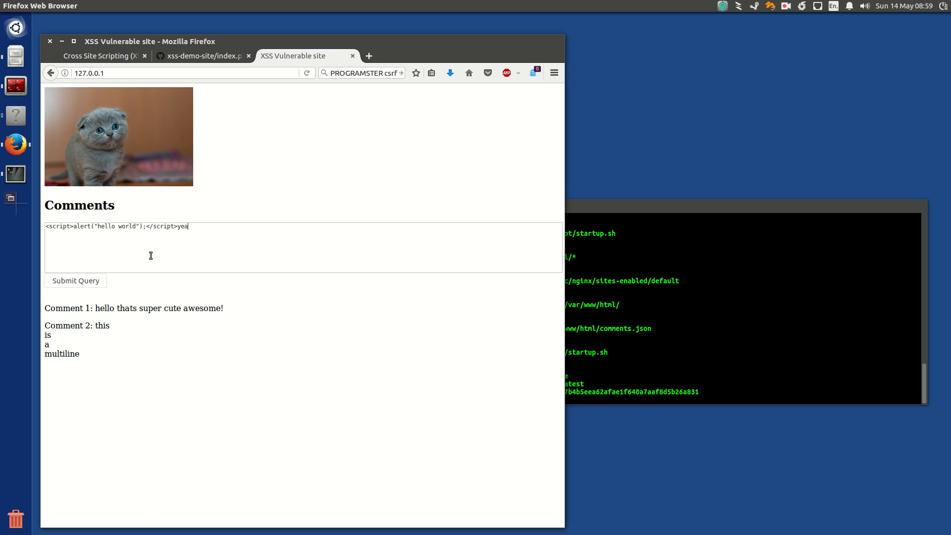
pyautogui.write('h thats super cu')
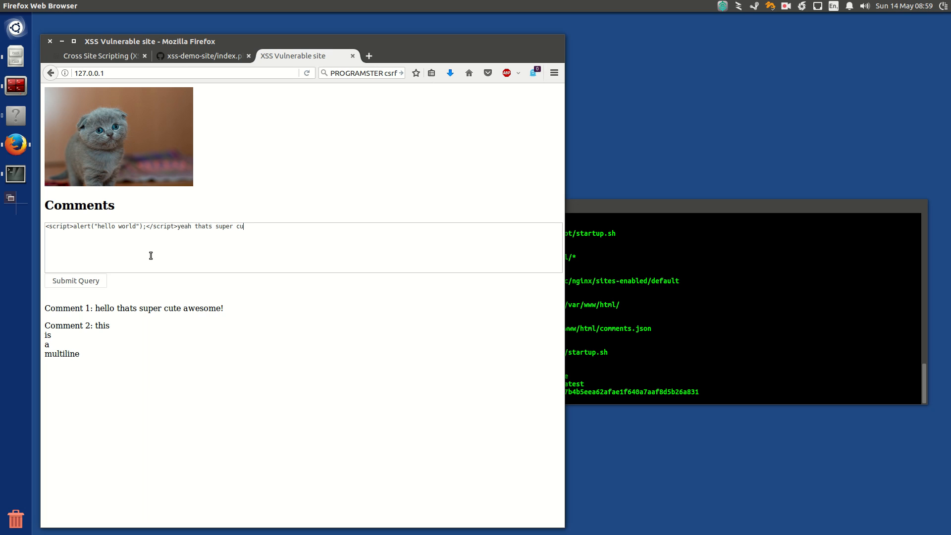
pyautogui.write('te!')
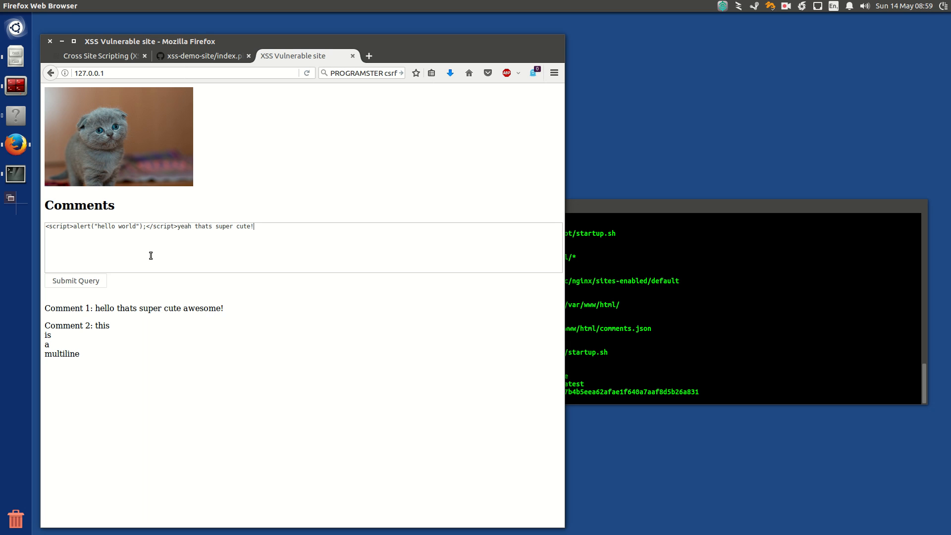
# Step: Submit the script comment and dismiss the resulting hello world alert
pyautogui.click(76, 280)
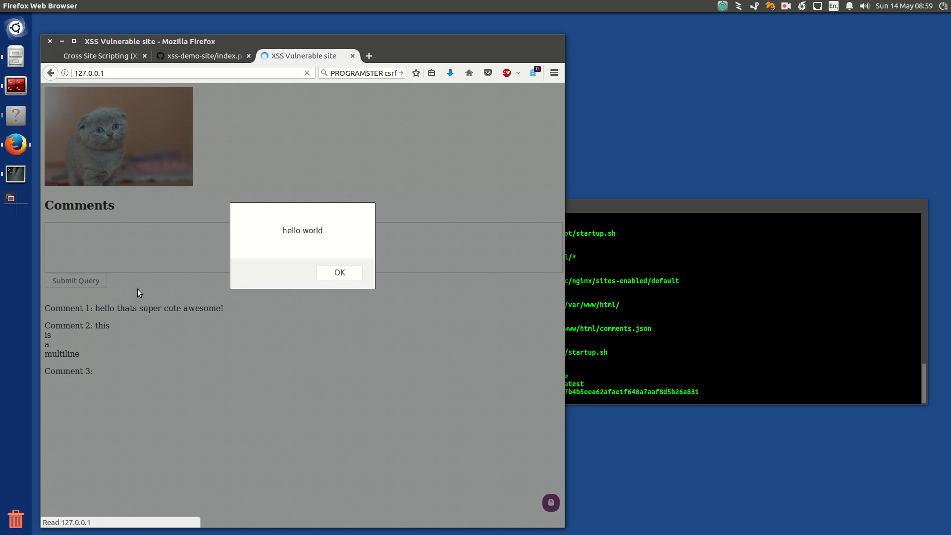
pyautogui.moveTo(331, 264)
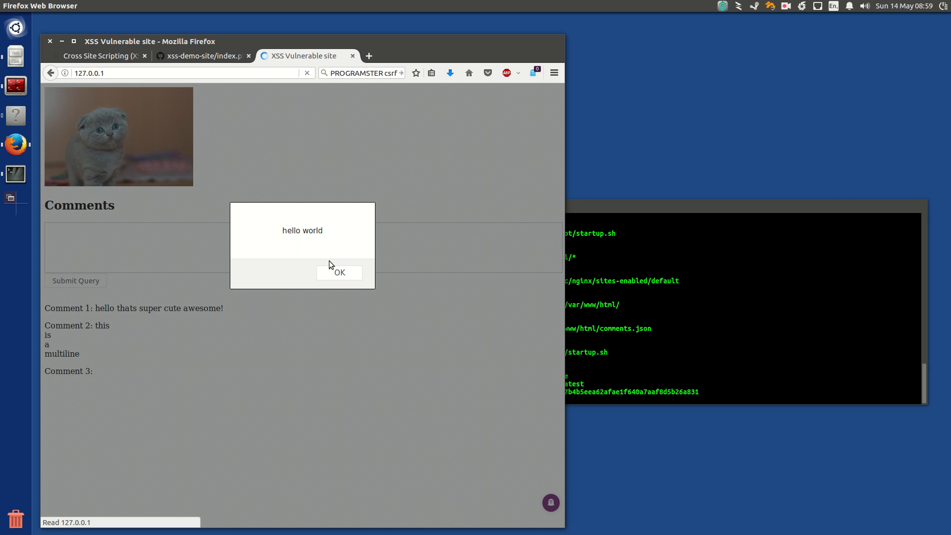
pyautogui.click(339, 272)
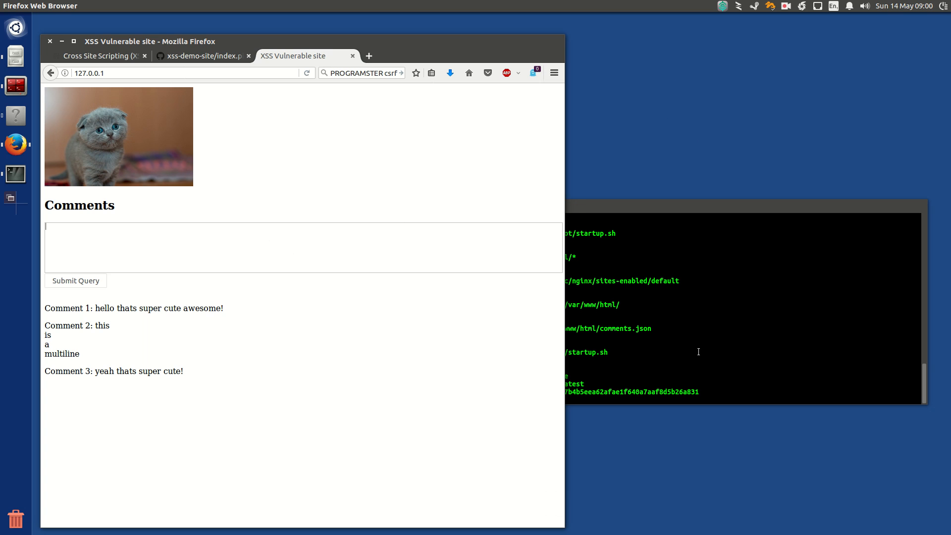
# Step: Start php -a and begin $input with the text/javascript script tag alerting 'hello world'
pyautogui.click(698, 352)
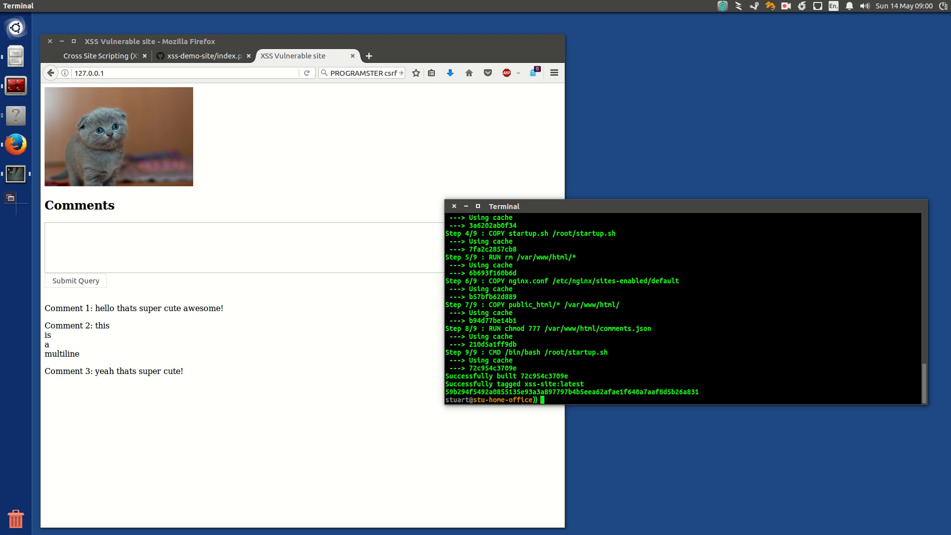
pyautogui.write('php -a')
pyautogui.write('$')
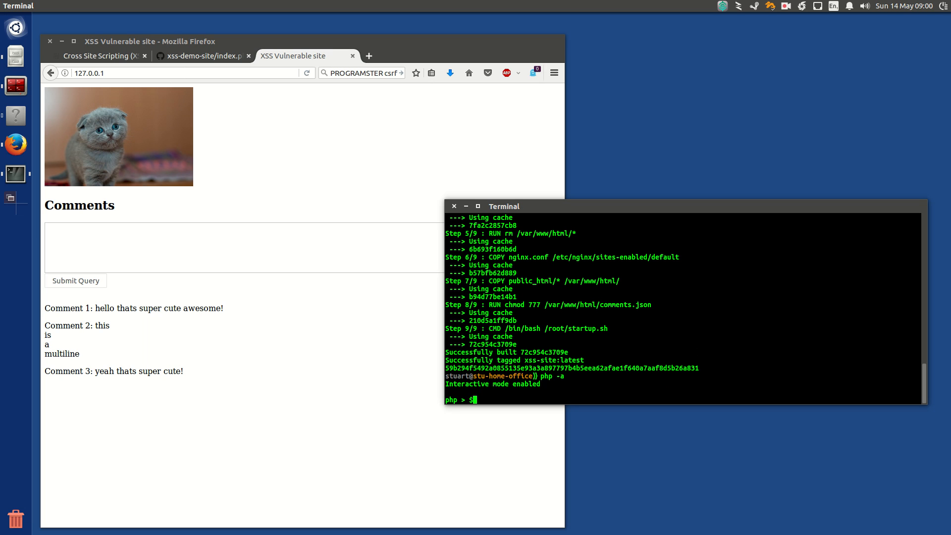
pyautogui.write('int')
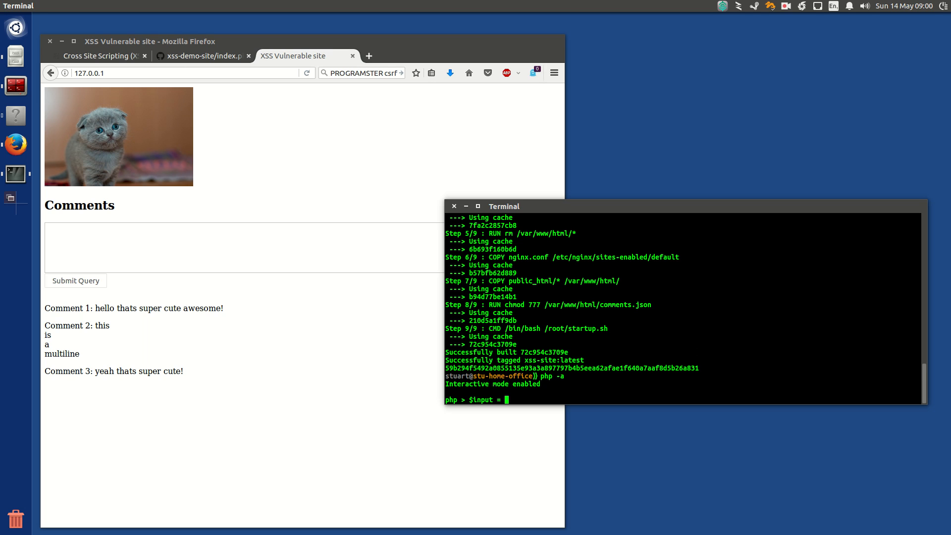
pyautogui.write('"<')
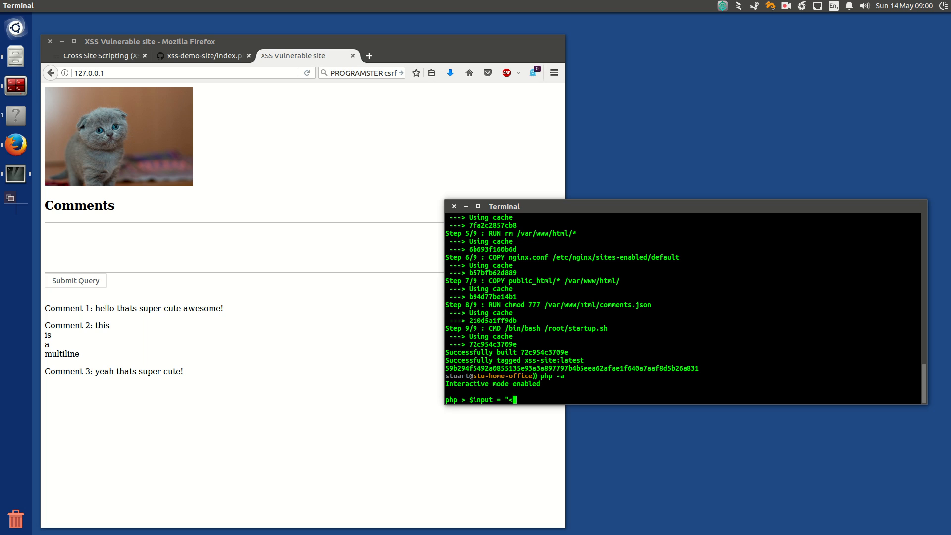
pyautogui.write('script')
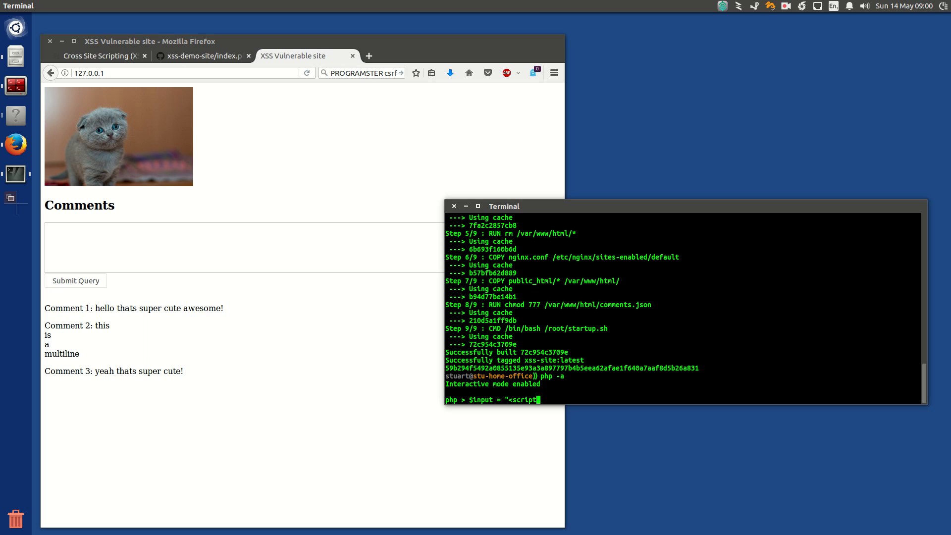
pyautogui.write("type='tex")
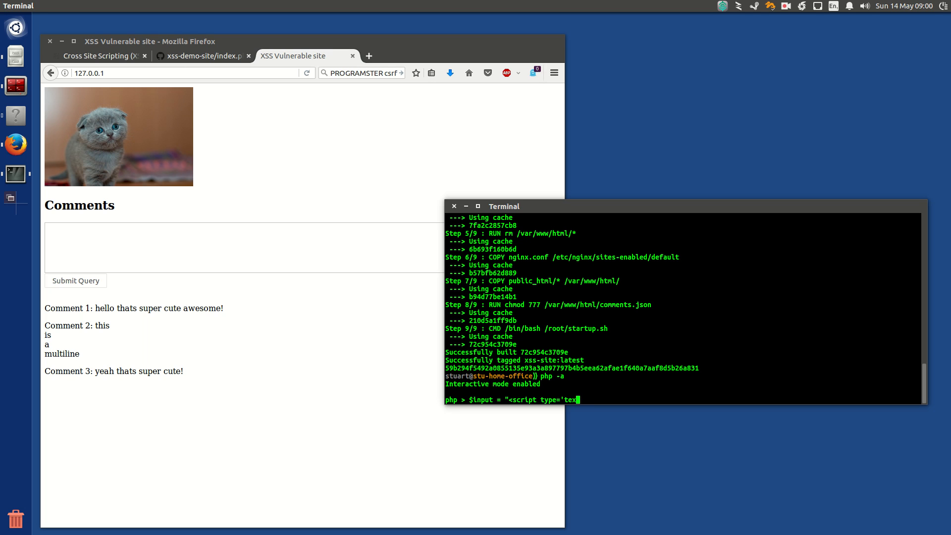
pyautogui.write("t/javascript'")
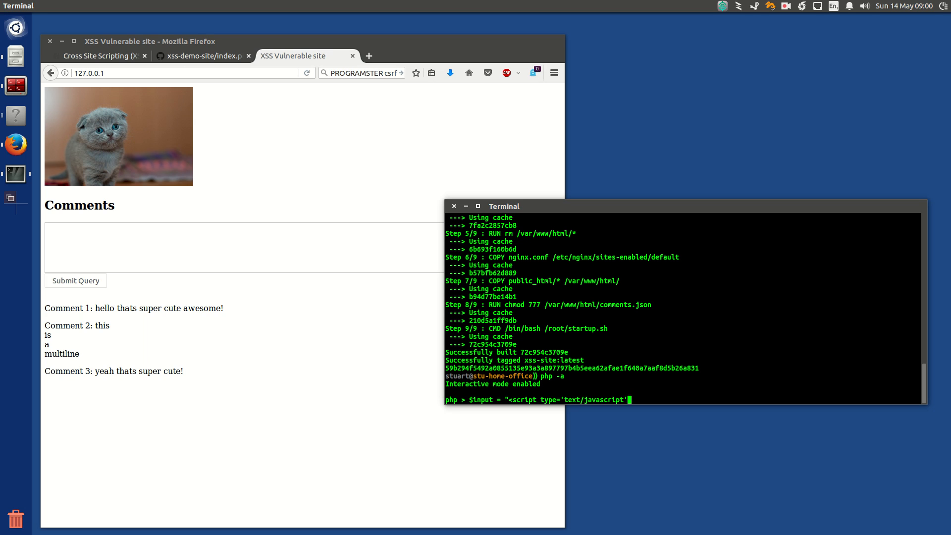
pyautogui.write('>a')
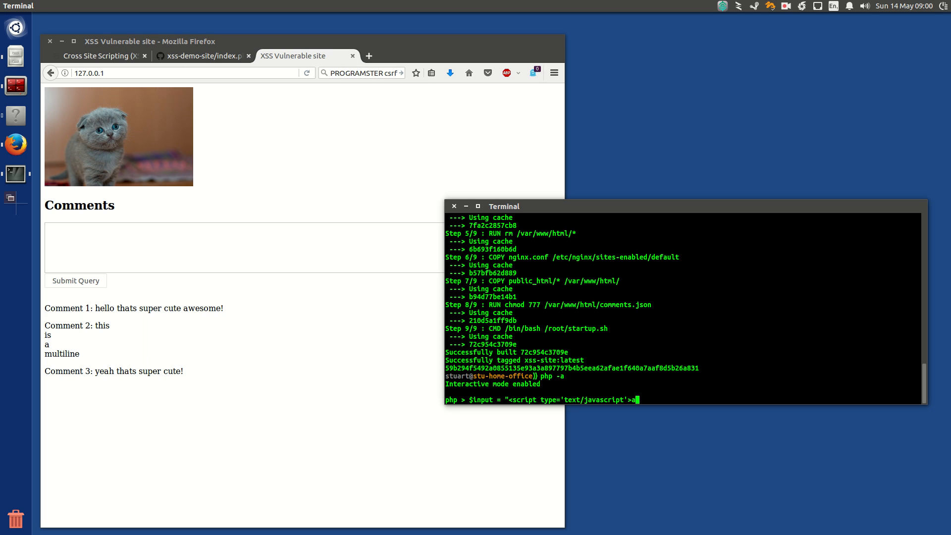
pyautogui.write('lert("')
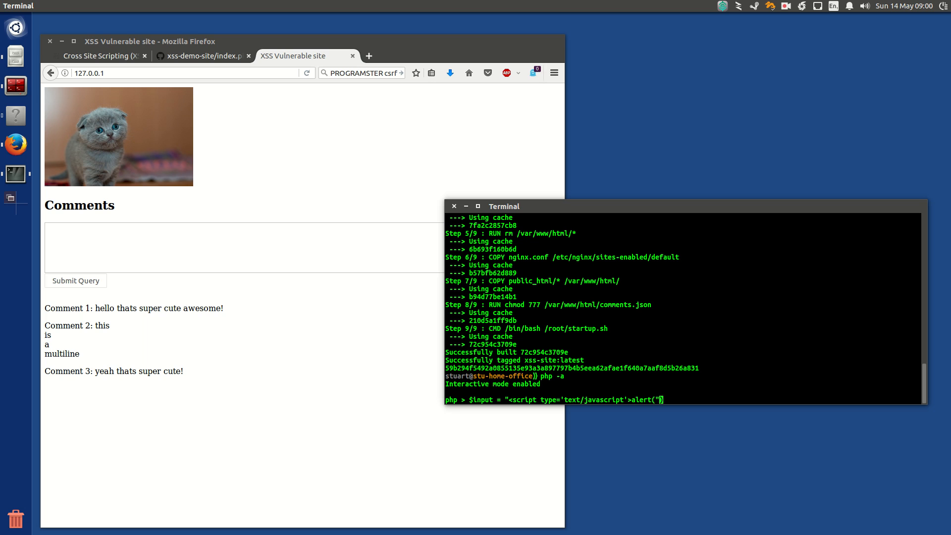
pyautogui.write("'")
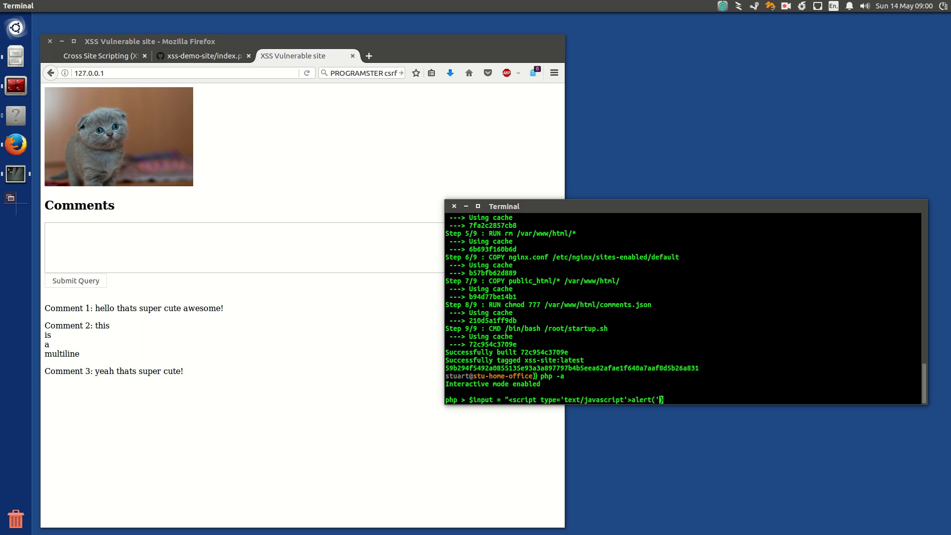
pyautogui.write('hello world')
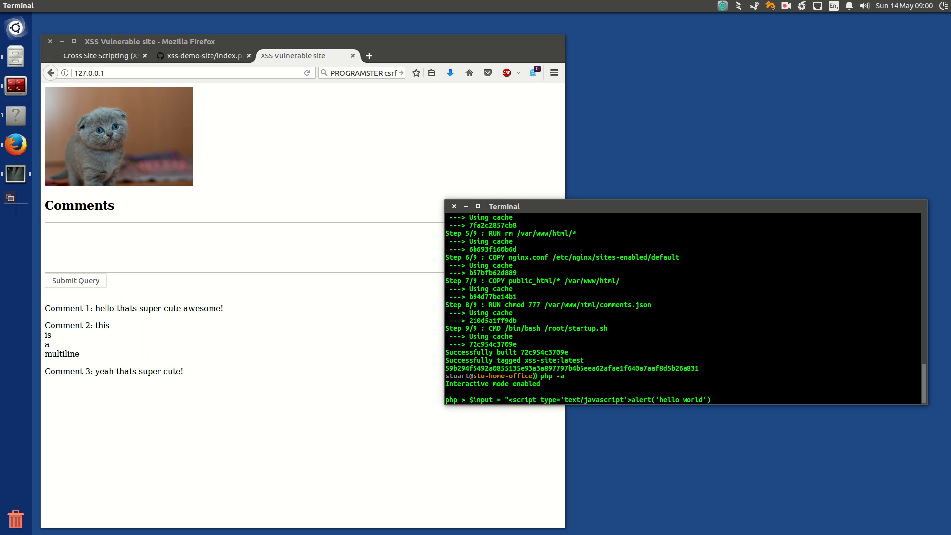
# Step: Close the script tag and append 'yeah thats super cute' to finish the $input string
pyautogui.write(';</script>')
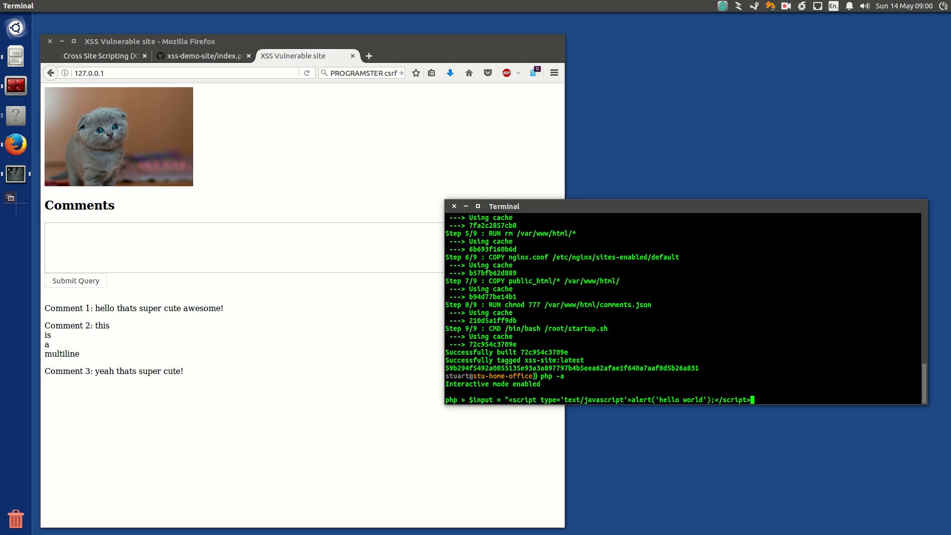
pyautogui.write('"')
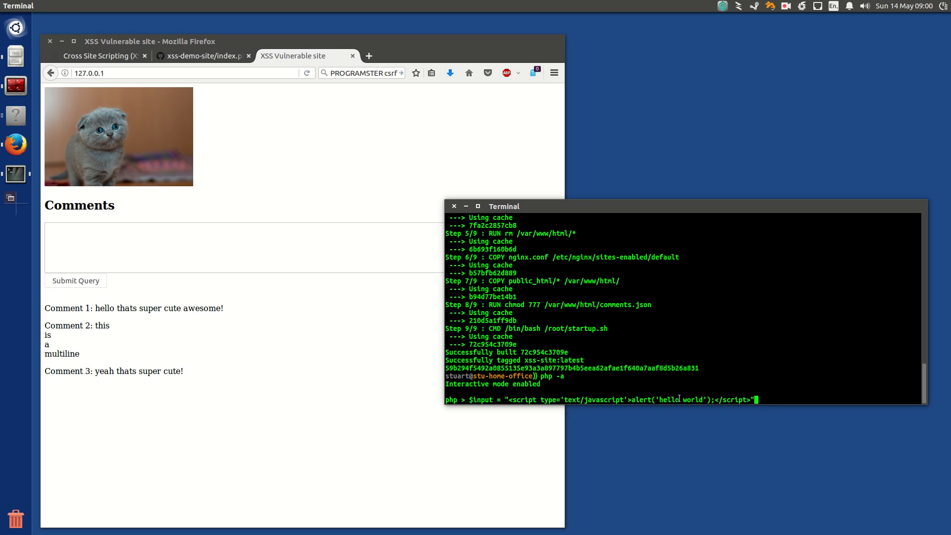
pyautogui.write(';')
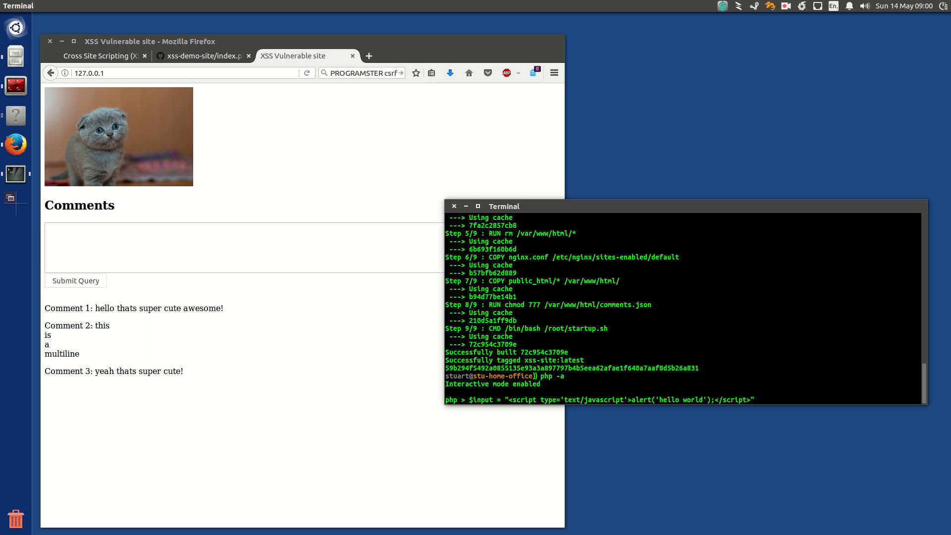
pyautogui.write('yeah thats super cute')
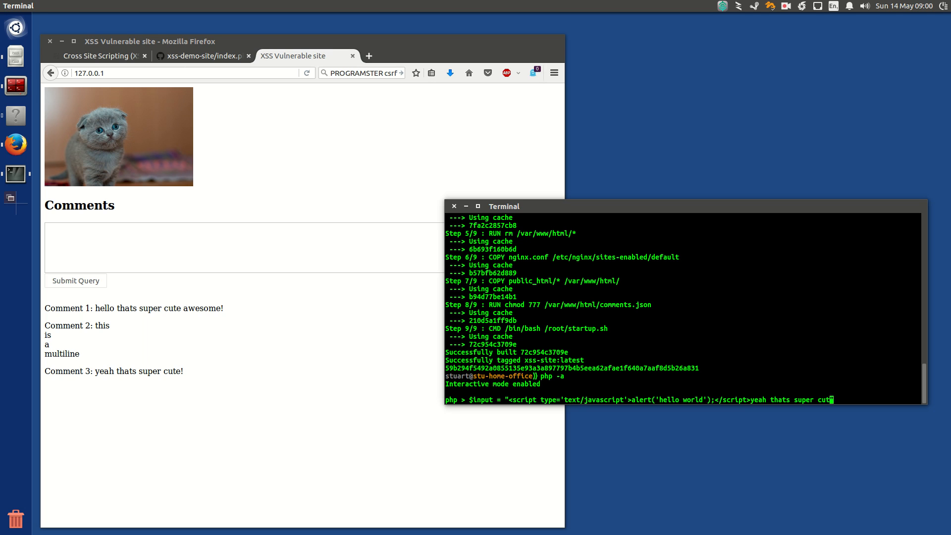
pyautogui.write('";')
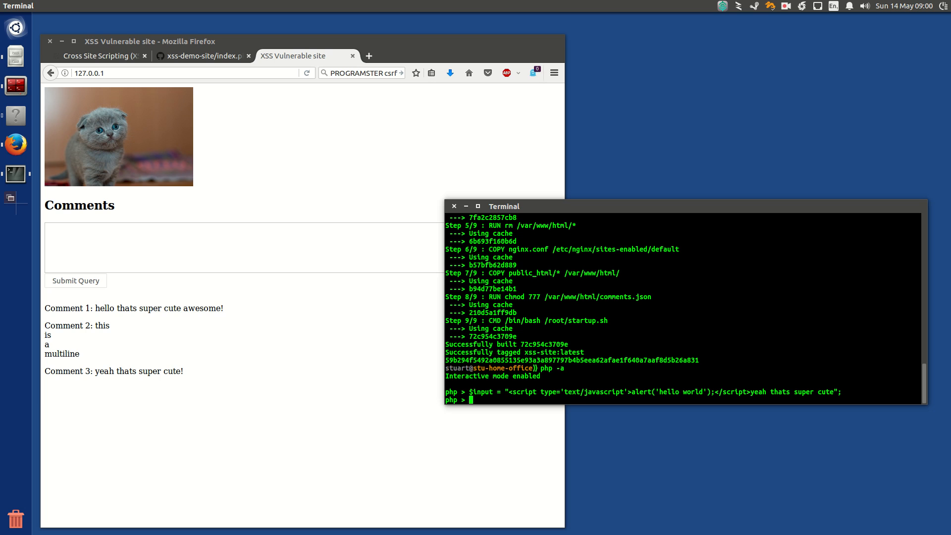
# Step: Assign $escapedInput = htmlspecialchars($input) and begin a print command
pyautogui.write('$')
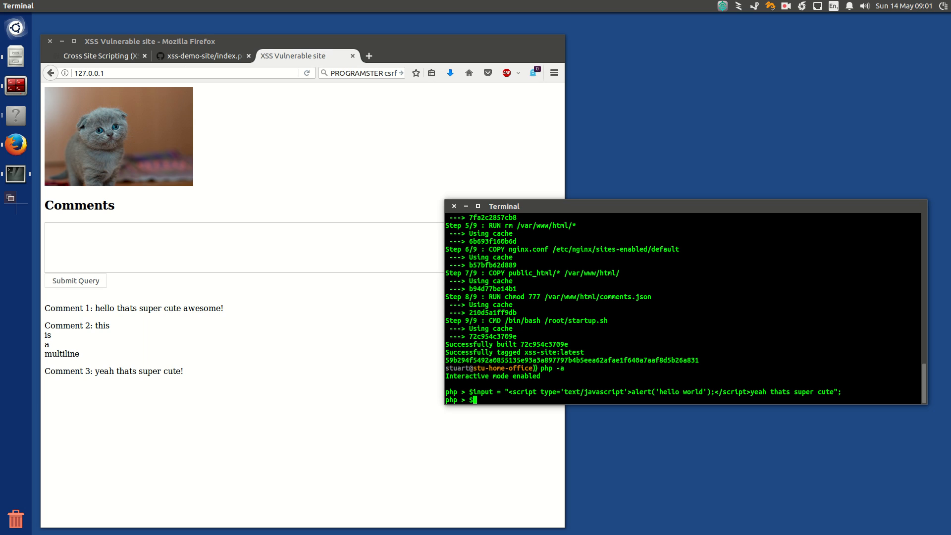
pyautogui.write('escapedInput = h')
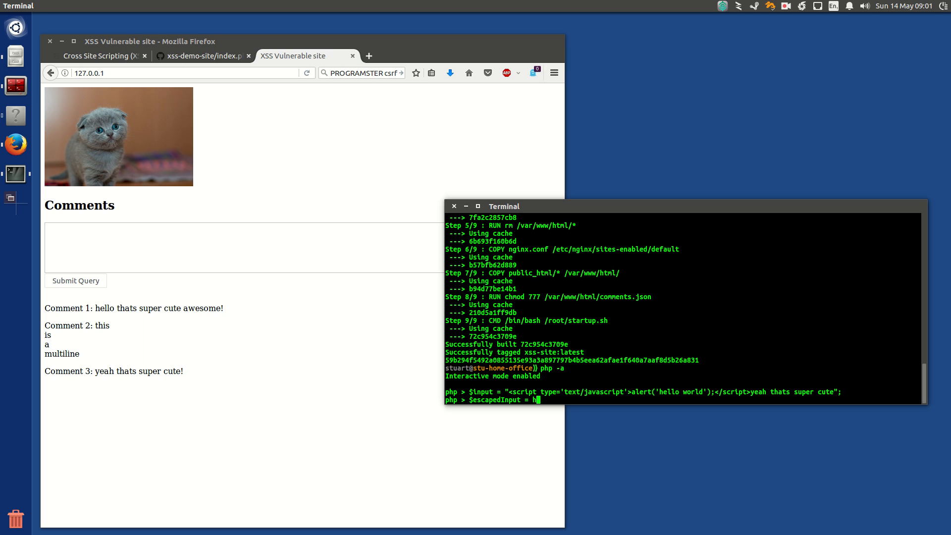
pyautogui.write('tmlspecialch')
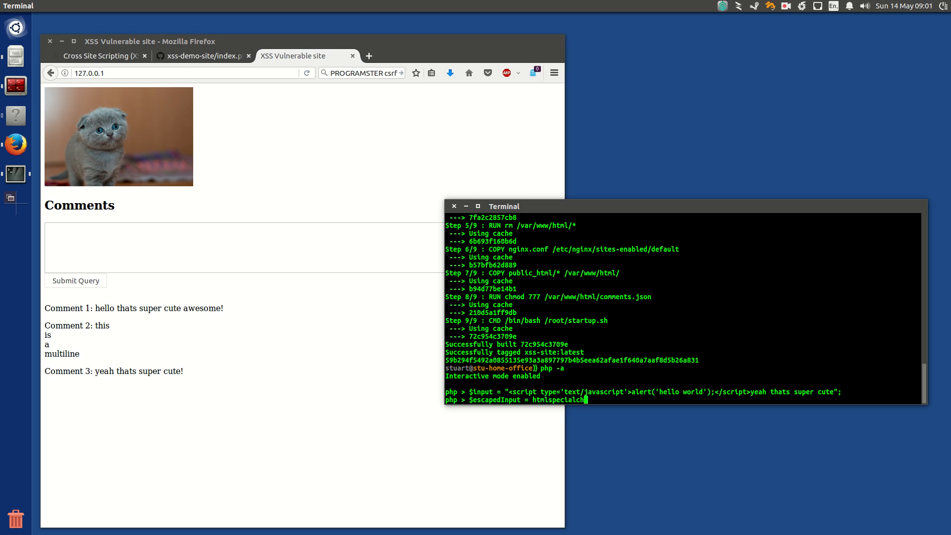
pyautogui.write('ars($input);')
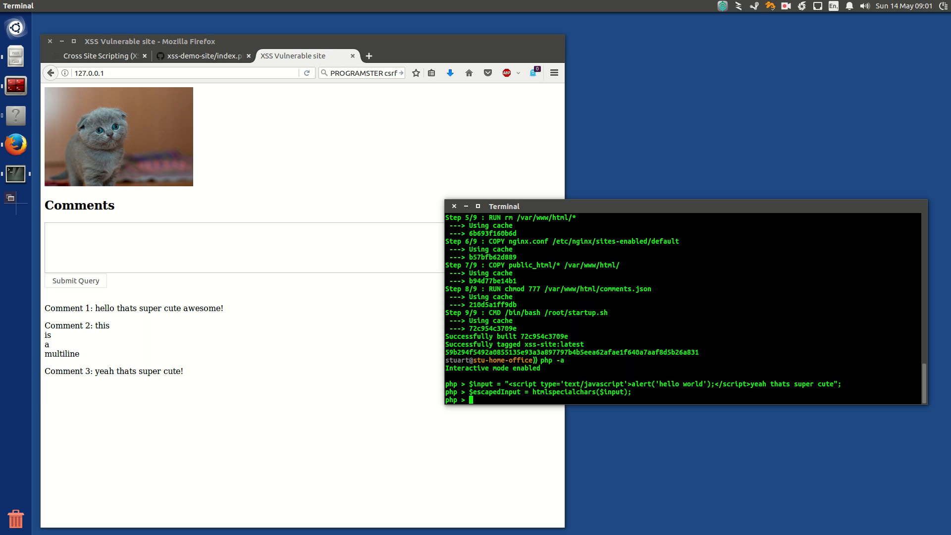
pyautogui.write('print $es')
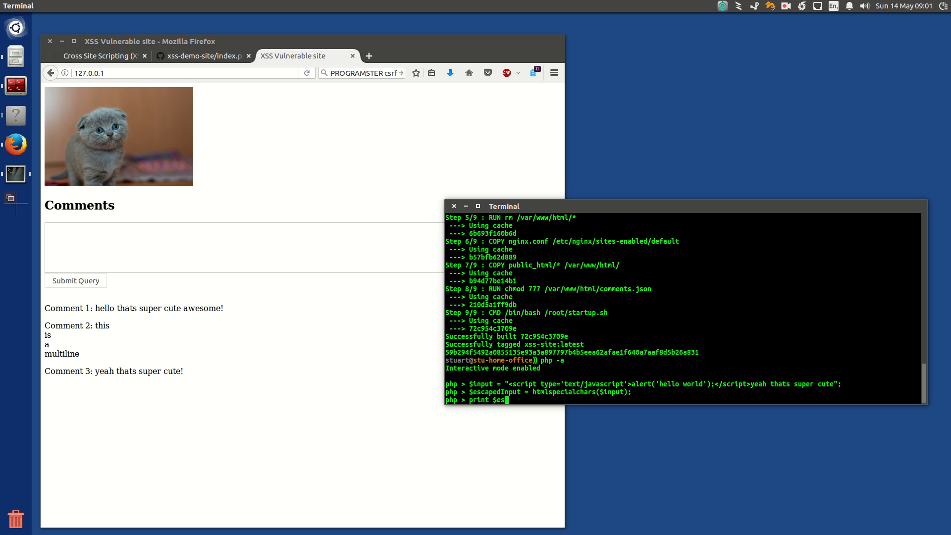
# Step: Print $escapedInput, showing the script tags as &lt; and &gt; entities
pyautogui.write('capedInput;')
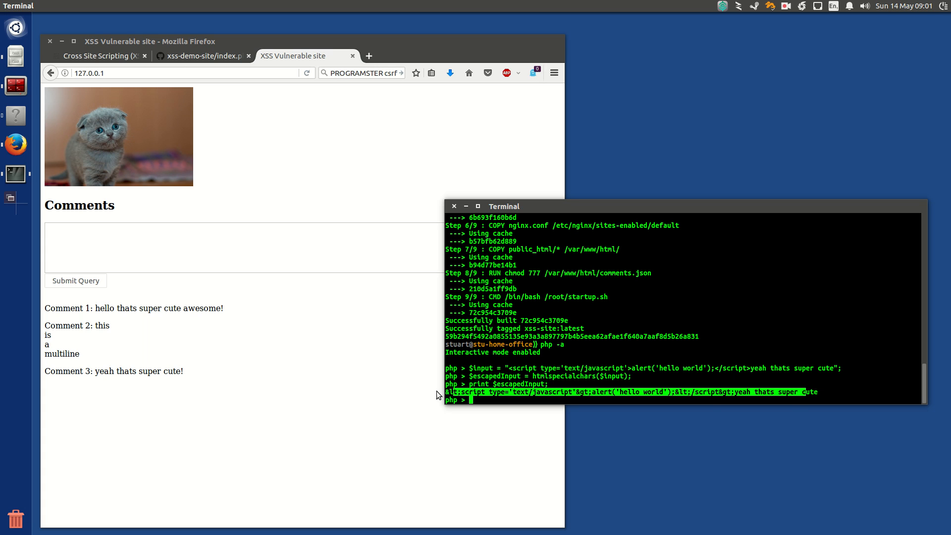
pyautogui.moveTo(381, 143)
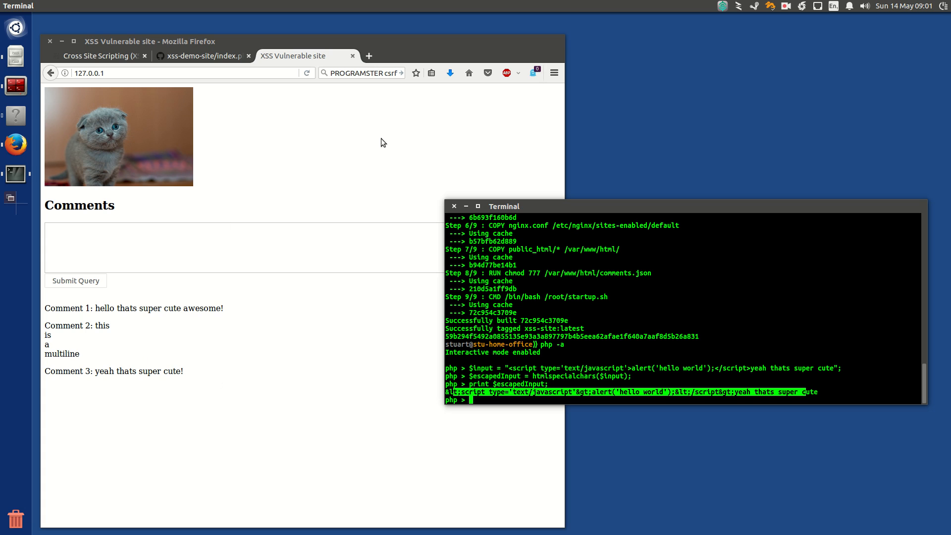
pyautogui.moveTo(238, 377)
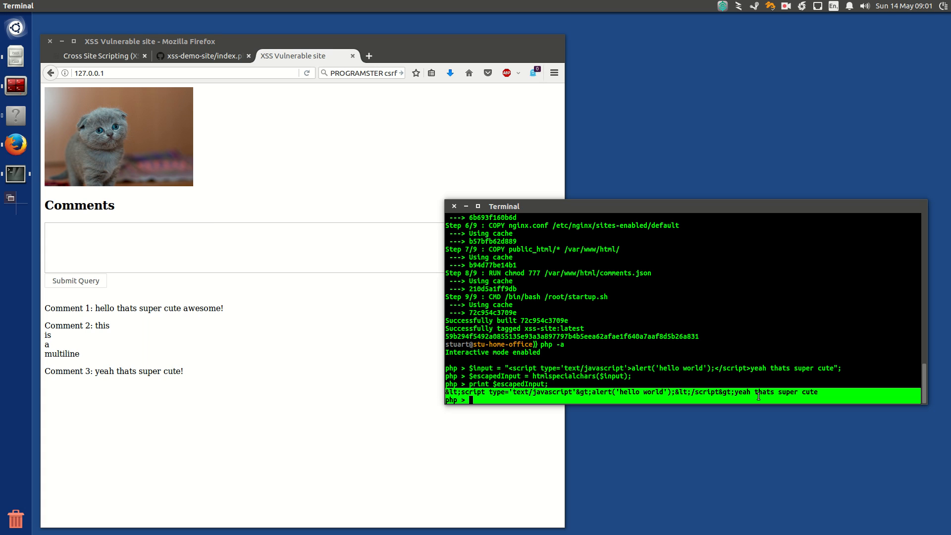
pyautogui.moveTo(791, 6)
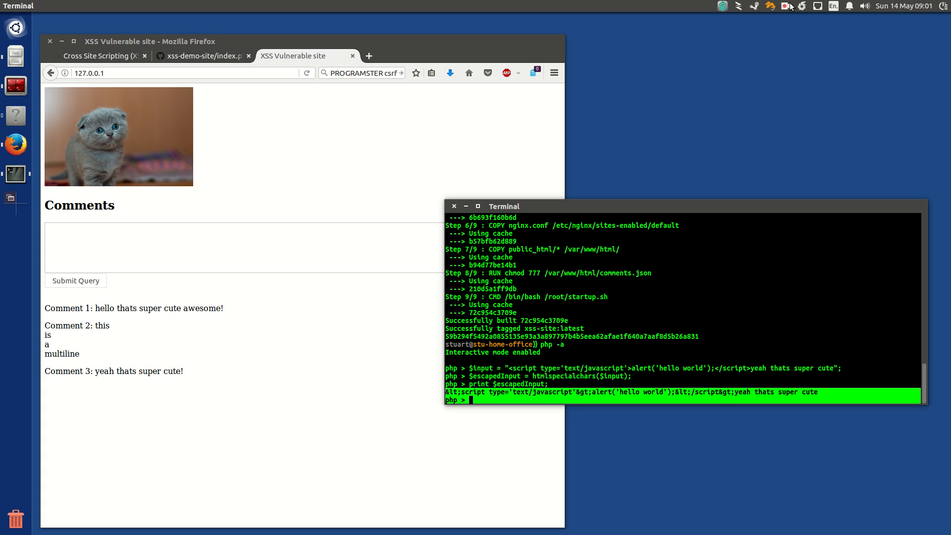